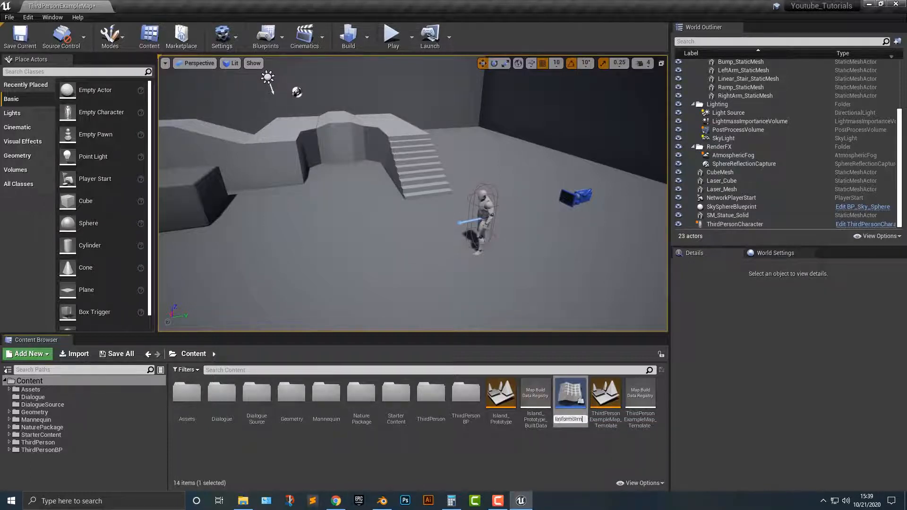
# - Open the MovingPlatformSimple Actor Blueprint from the Content Browser in the Blueprint Editor
pyautogui.doubleClick(569, 399)
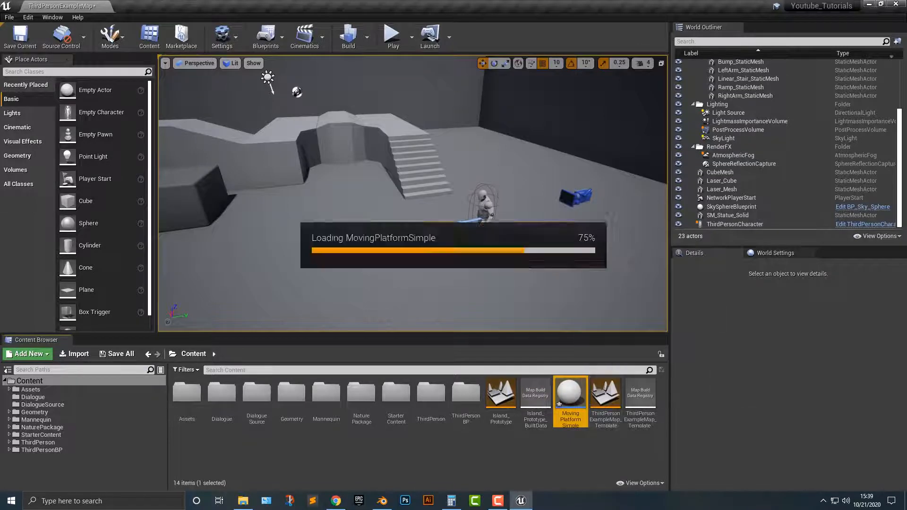
pyautogui.doubleClick(570, 392)
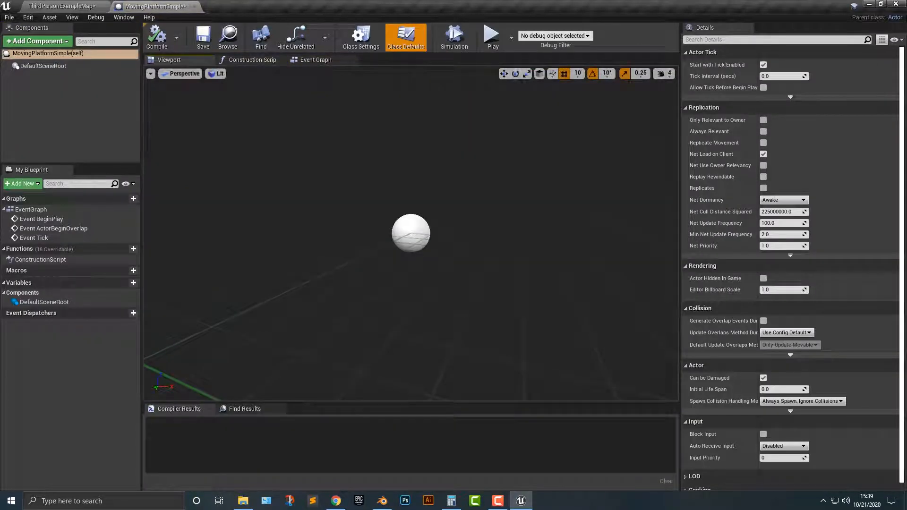
# - Add a Cube component scaled to 3, 3, 0.2 and drop the blueprint into the level
pyautogui.click(34, 41)
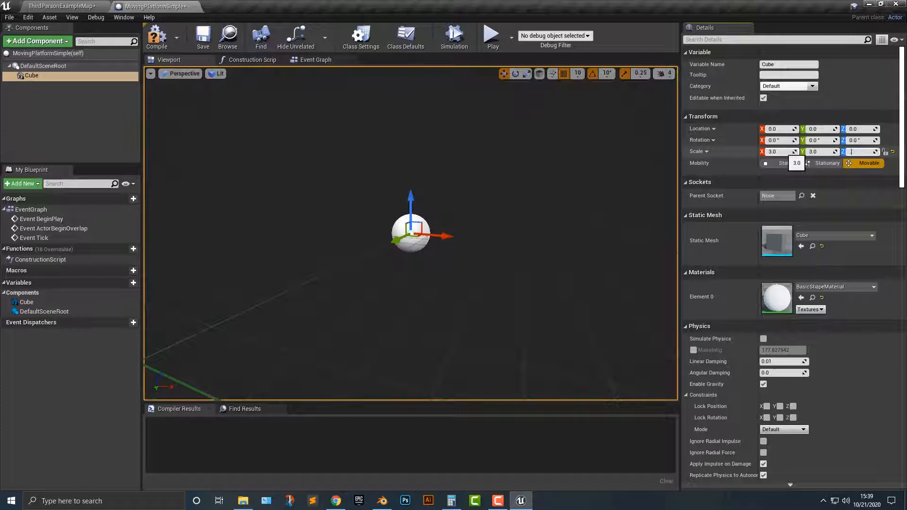
pyautogui.write('0.2')
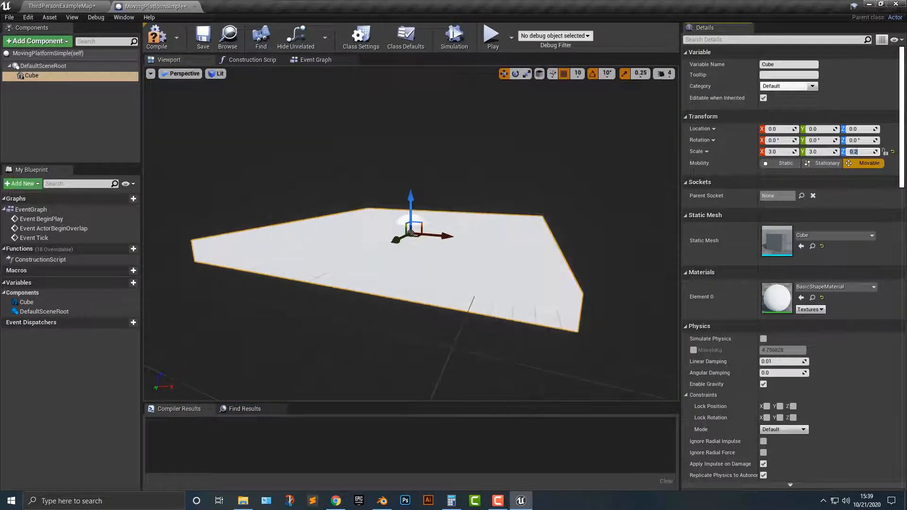
pyautogui.click(62, 6)
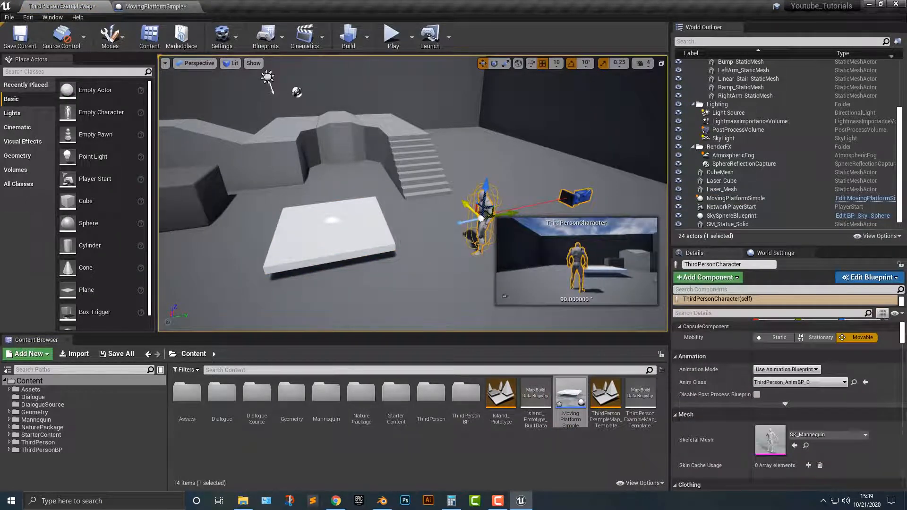
# - Select the placed MovingPlatformSimple, run a Play test of the level, then stop it
pyautogui.click(735, 198)
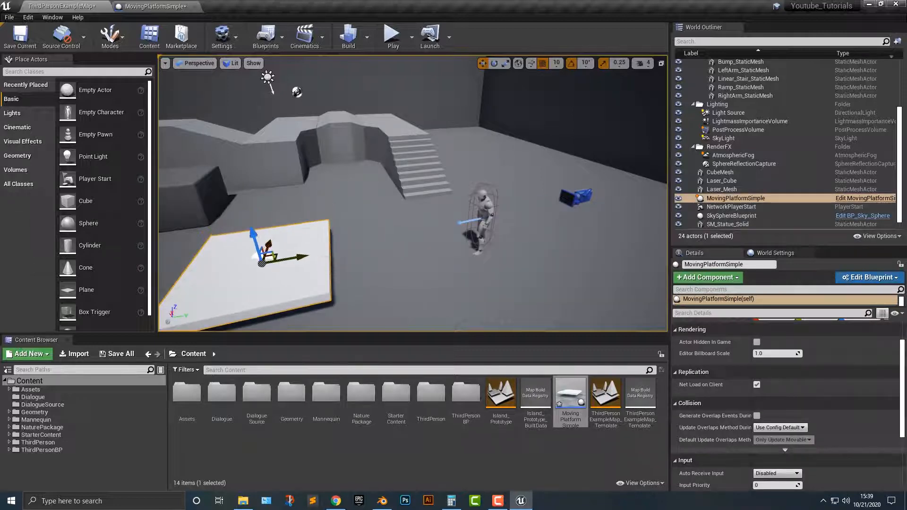
pyautogui.click(391, 36)
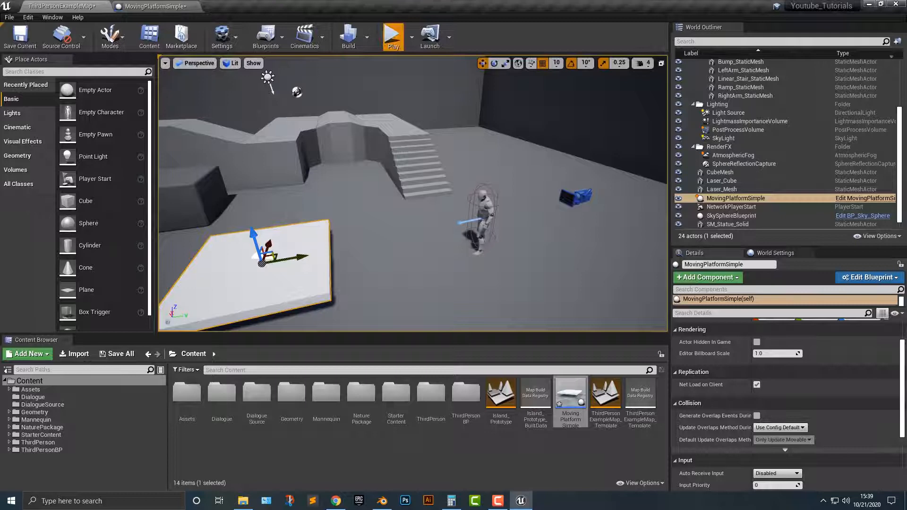
pyautogui.click(393, 37)
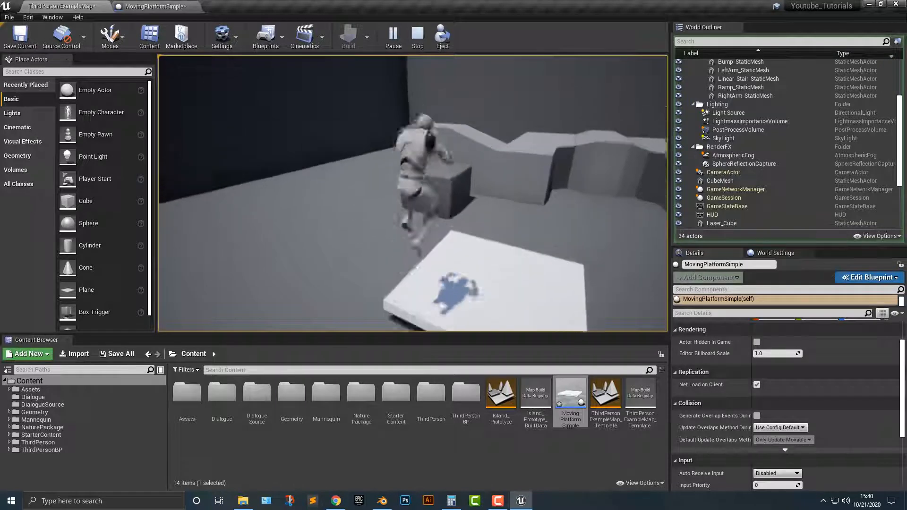
pyautogui.click(416, 36)
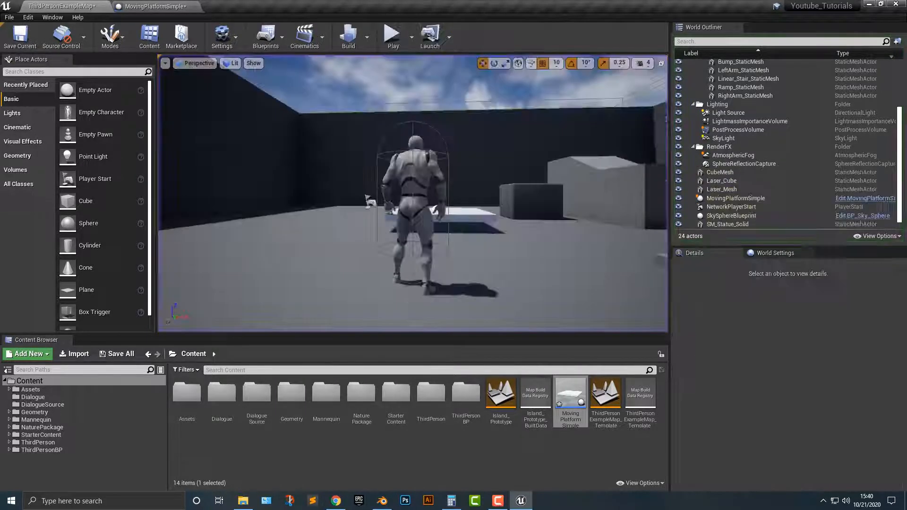
pyautogui.click(735, 198)
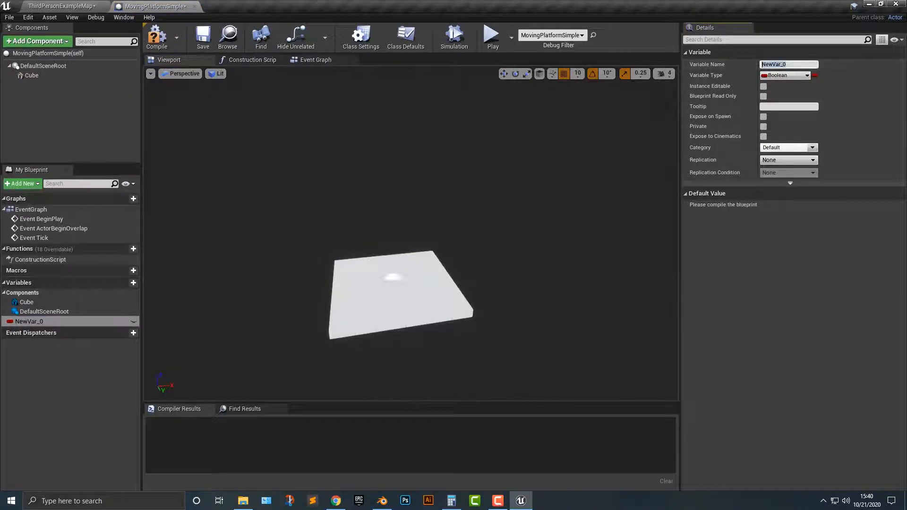
# - Create vector variable Location0 with Instance Editable, Read Only and 3D Widget, then compile
pyautogui.write('Local')
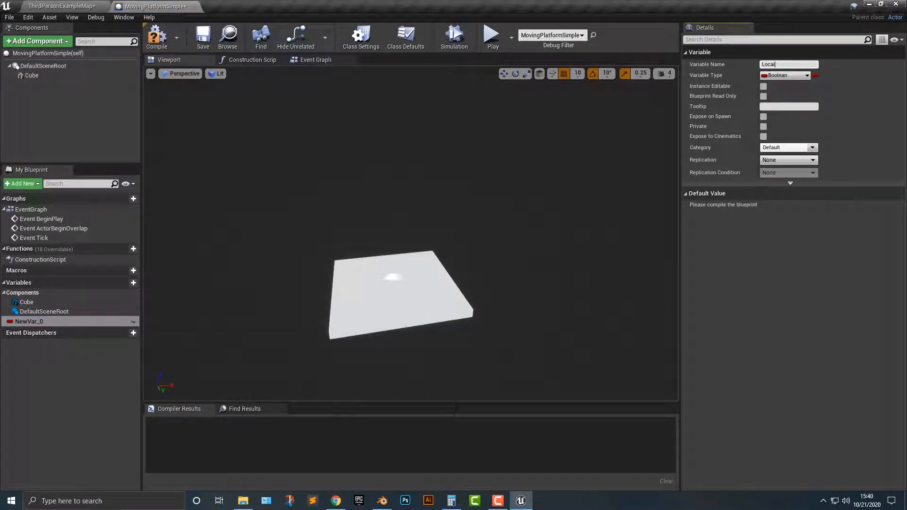
pyautogui.write('Location0')
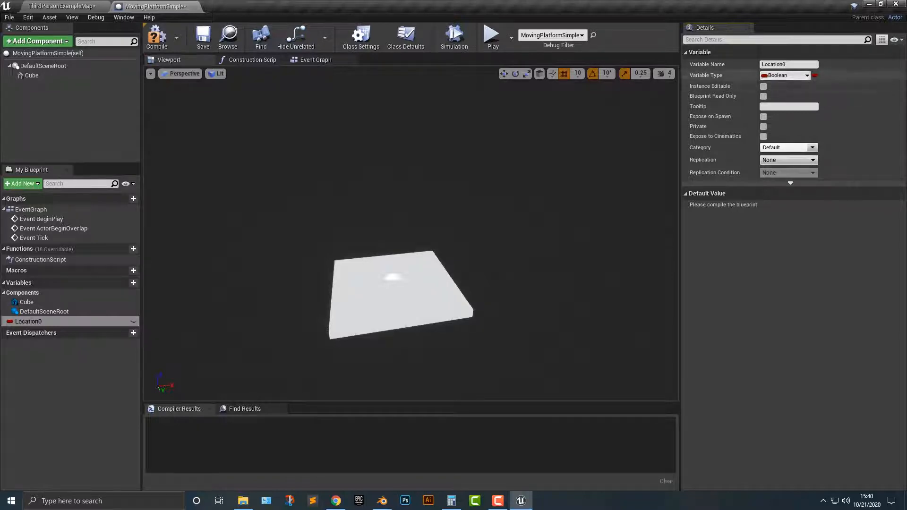
pyautogui.click(786, 75)
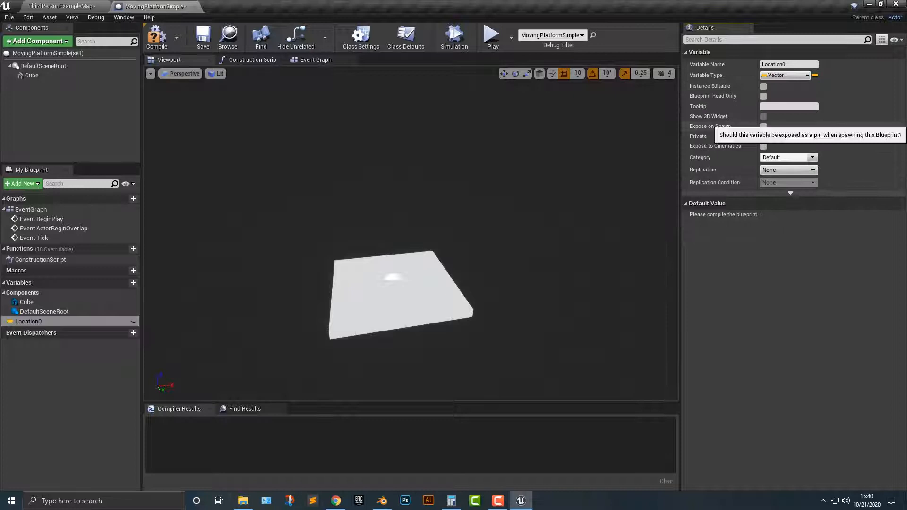
pyautogui.click(763, 85)
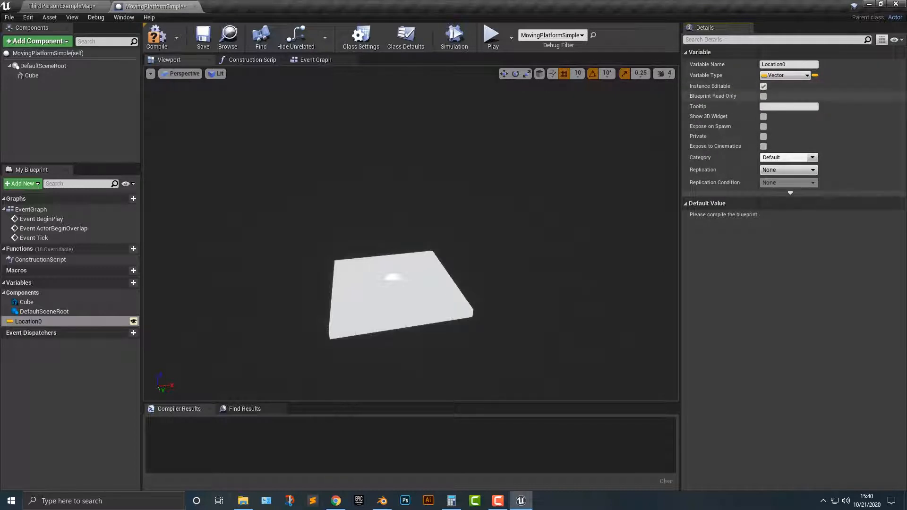
pyautogui.click(763, 96)
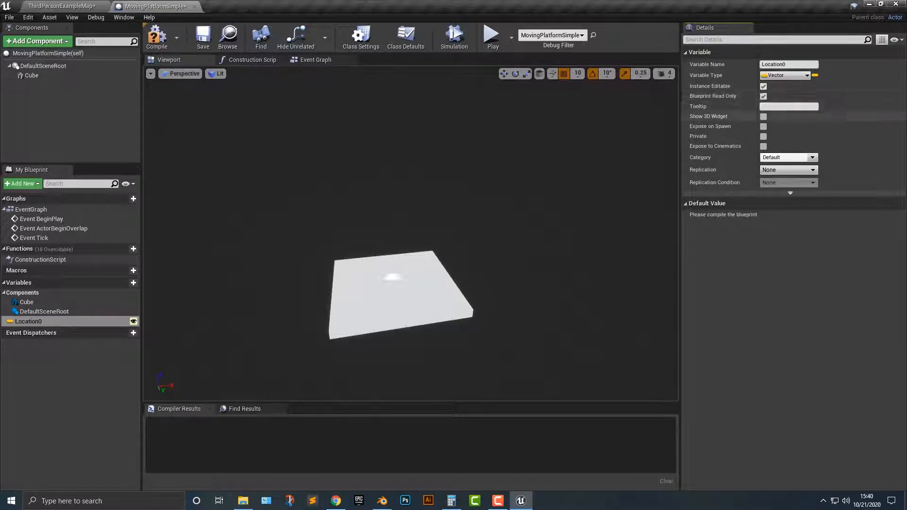
pyautogui.moveTo(764, 116)
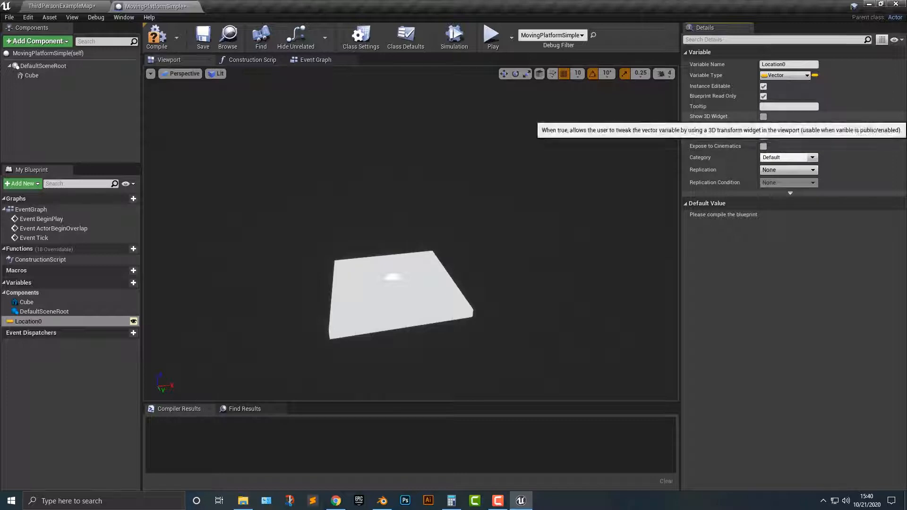
pyautogui.click(764, 117)
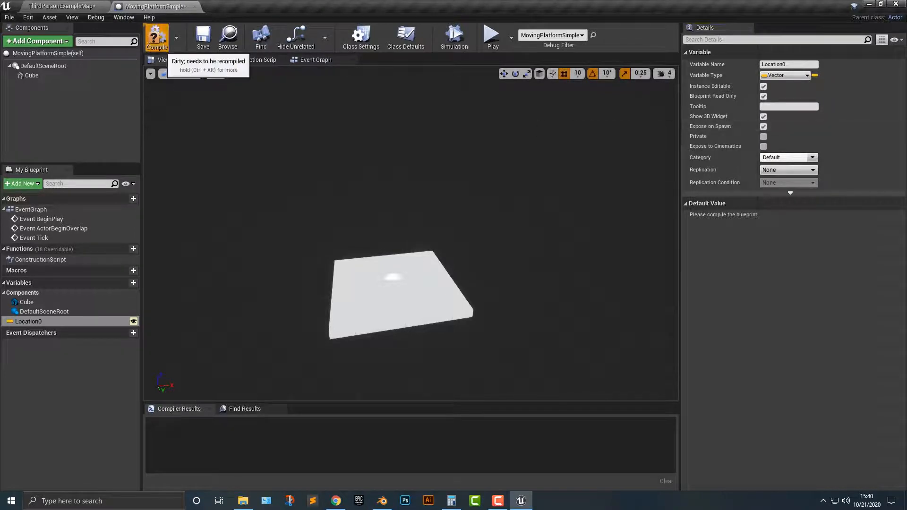
pyautogui.click(58, 6)
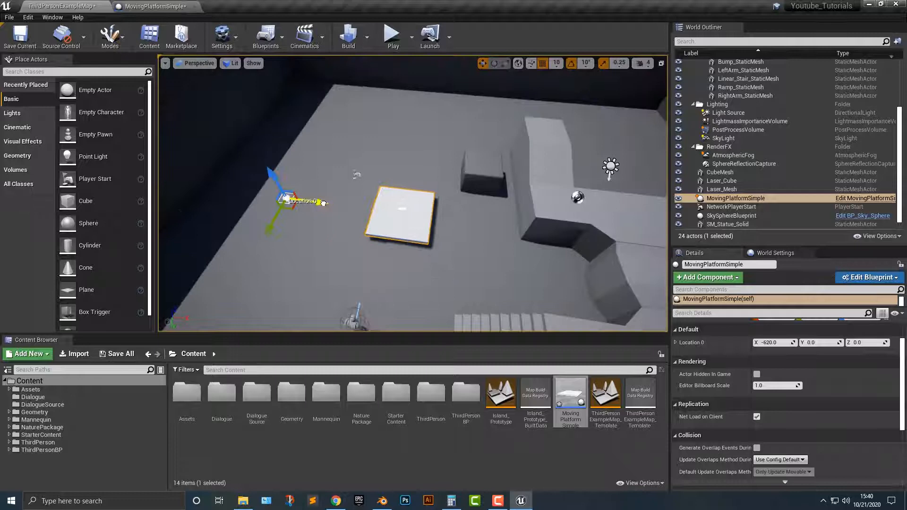
# - Drag the placed platform's Location 0 widget along X toward −880
pyautogui.moveTo(290, 199); pyautogui.dragTo(243, 194)
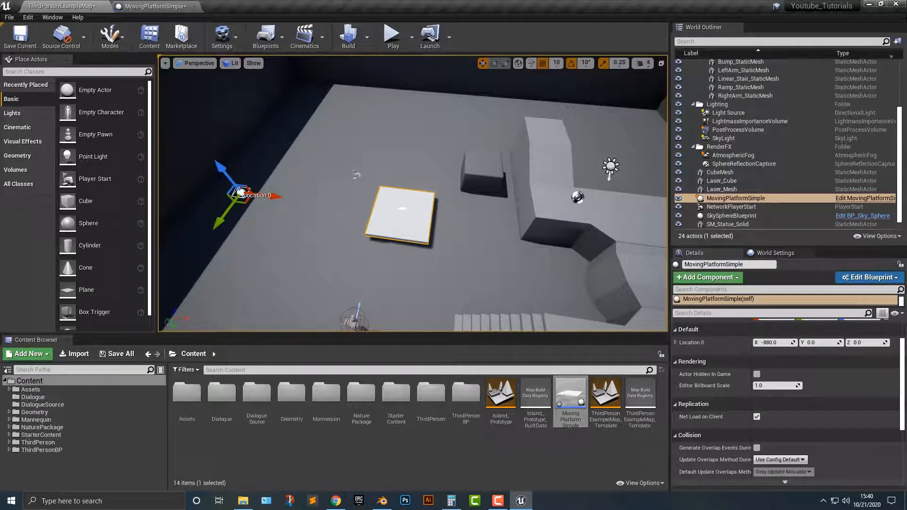
pyautogui.moveTo(240, 195); pyautogui.dragTo(283, 198)
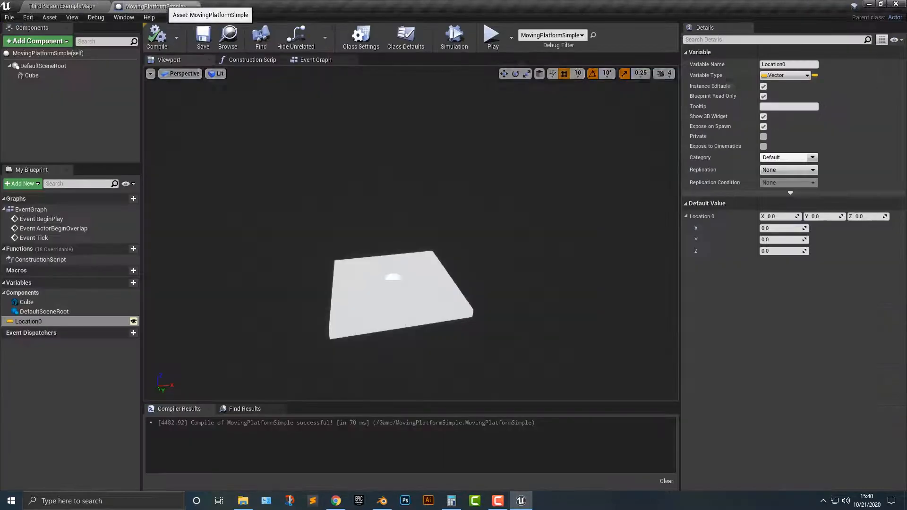
pyautogui.moveTo(29, 321)
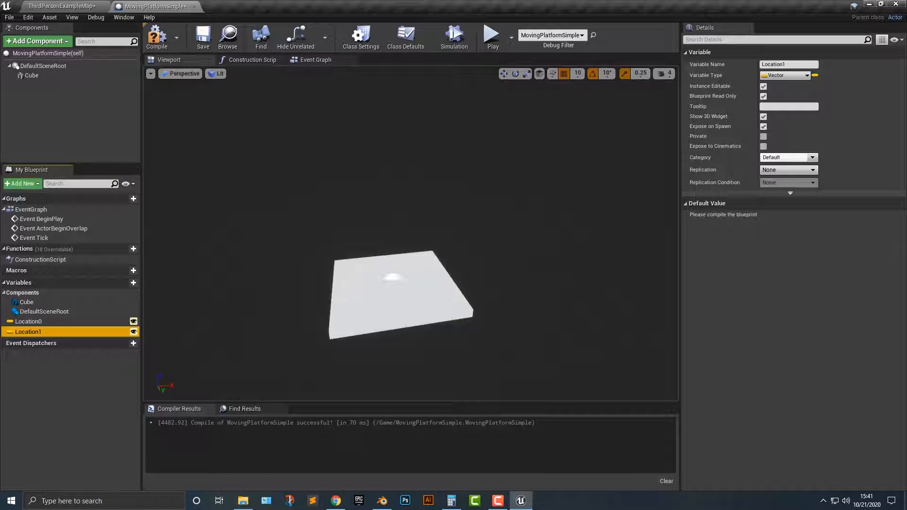
# - Review the Location1 and Location0 variable details, then switch to the Event Graph
pyautogui.click(157, 35)
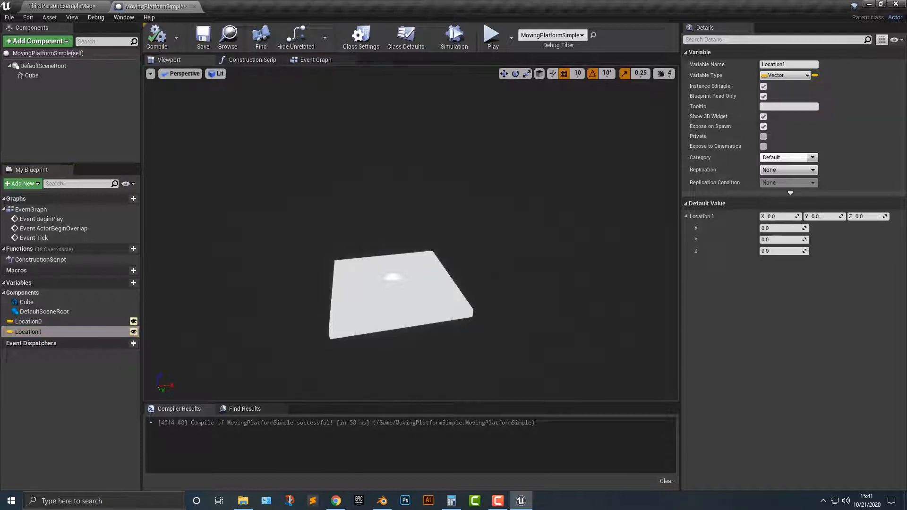
pyautogui.click(28, 332)
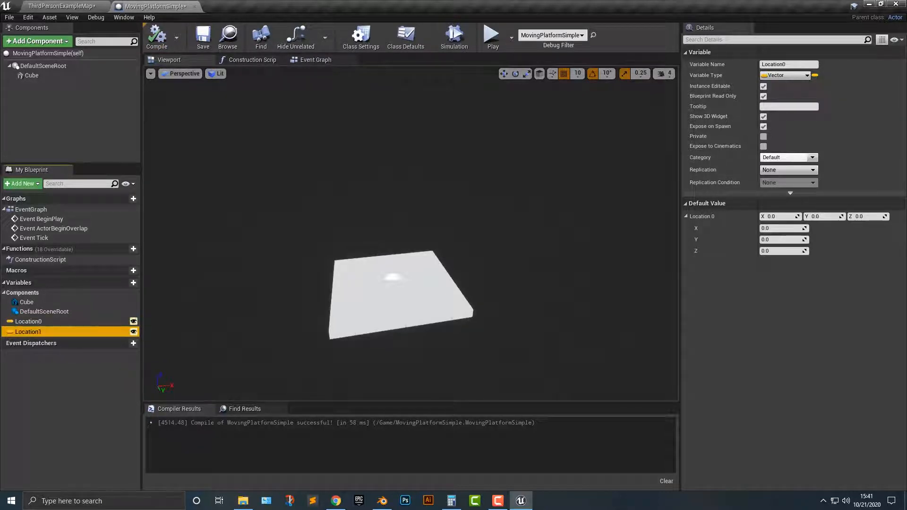
pyautogui.click(315, 59)
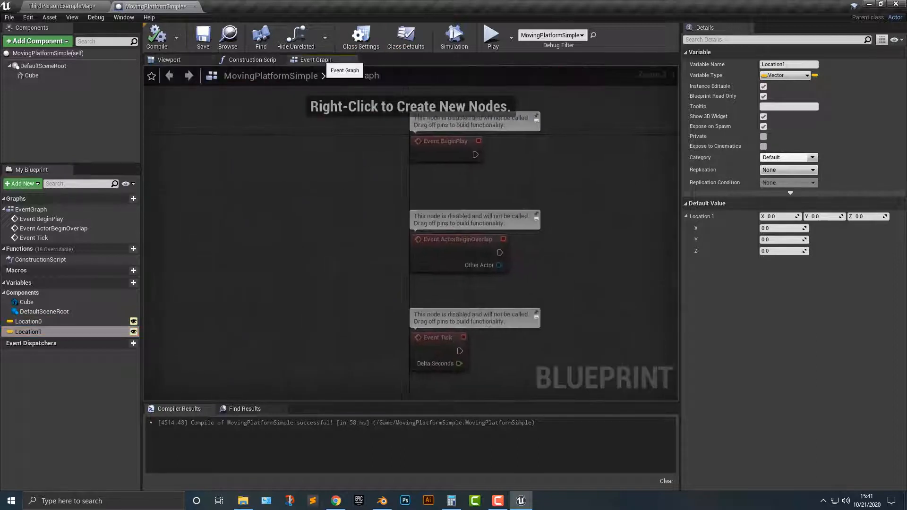
# - Switch to the Construction Script graph and start adding a new component
pyautogui.click(250, 60)
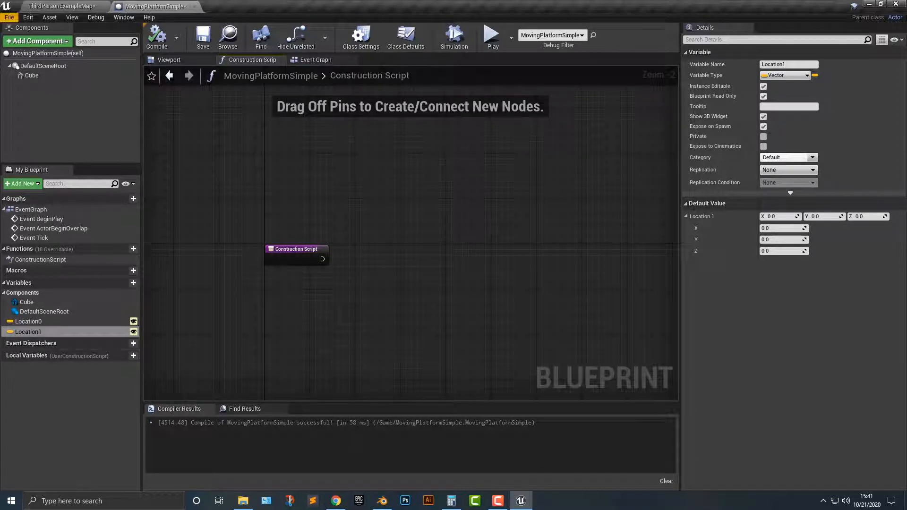
pyautogui.click(36, 41)
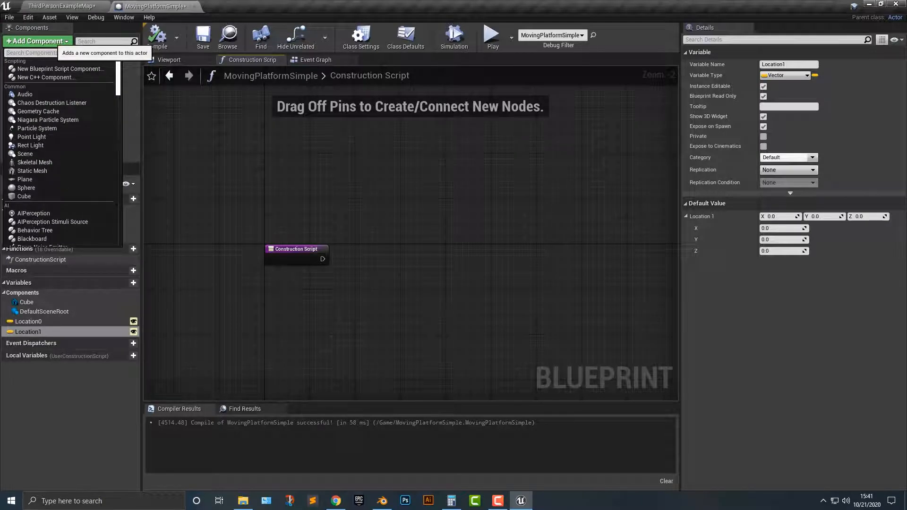
# - Add an Interp To Movement component found by searching 'inter', and view its details
pyautogui.write('inter')
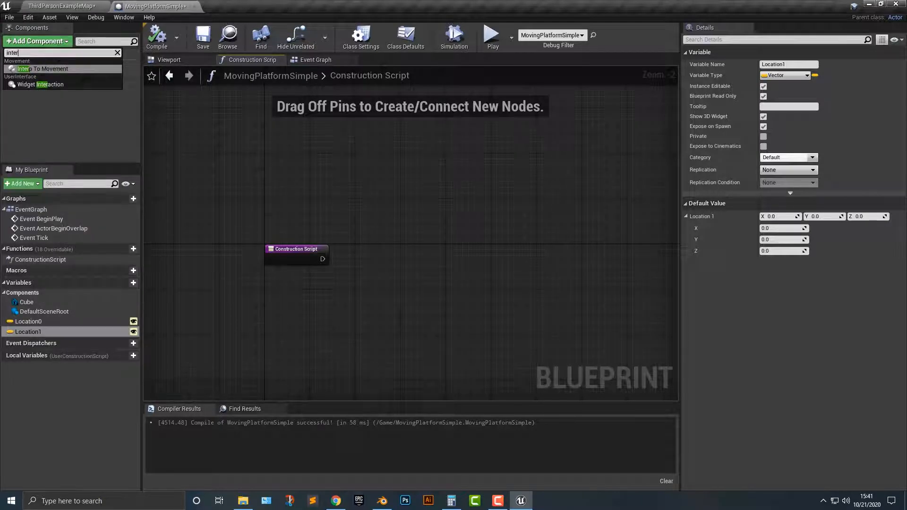
pyautogui.click(47, 68)
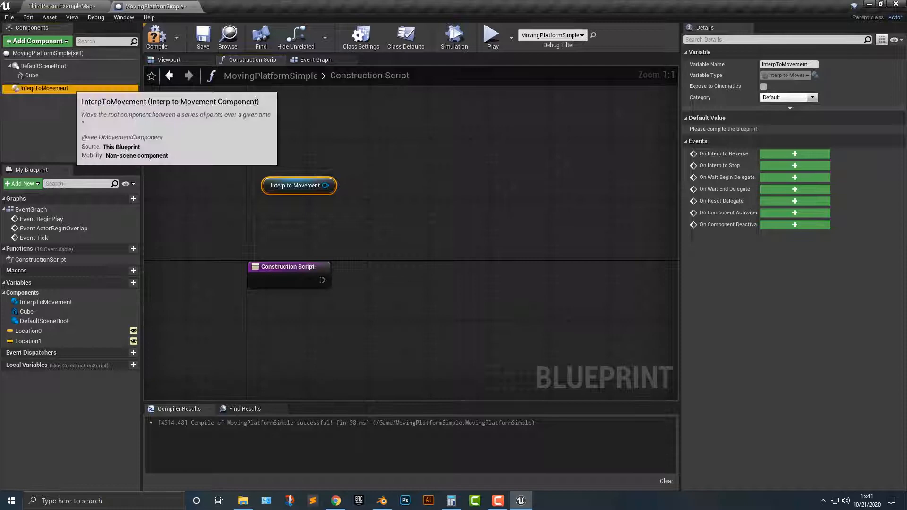
pyautogui.click(44, 88)
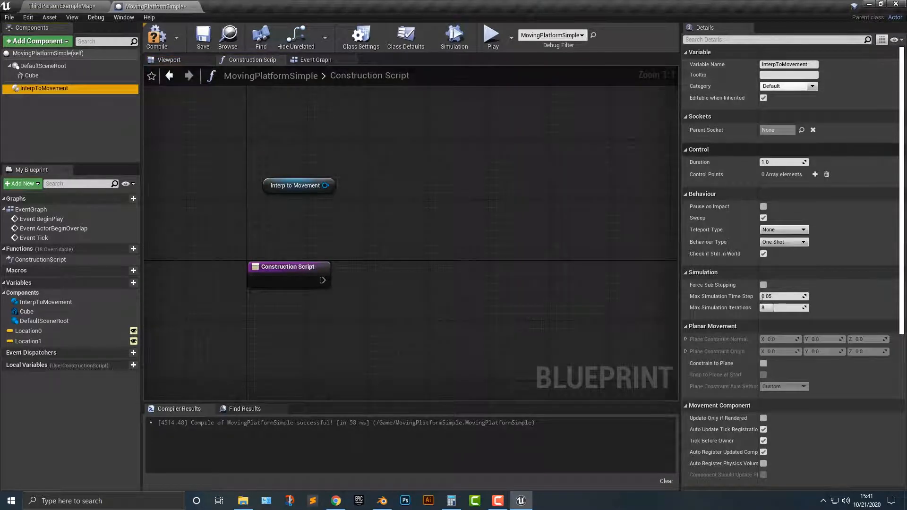
pyautogui.scroll(-3)
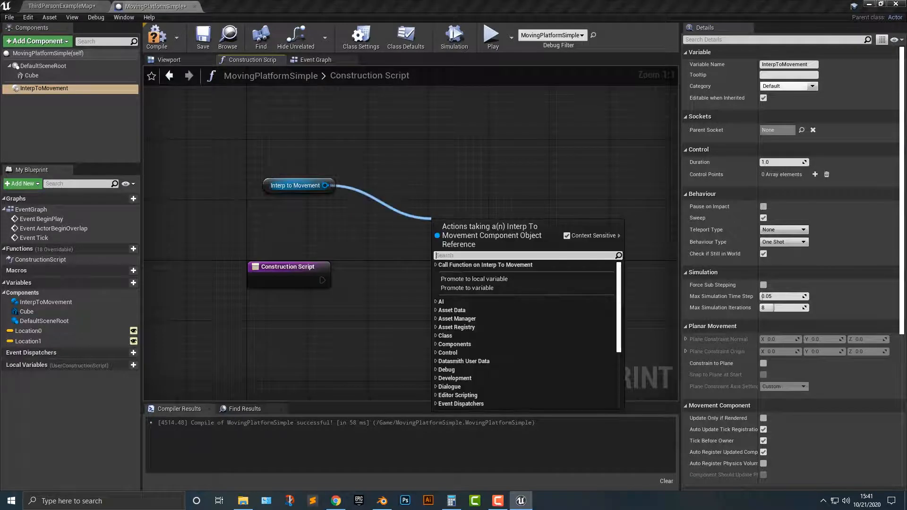
# - Create a Set Control Points node for Interp To Movement, wired from Construction Script
pyautogui.write('c')
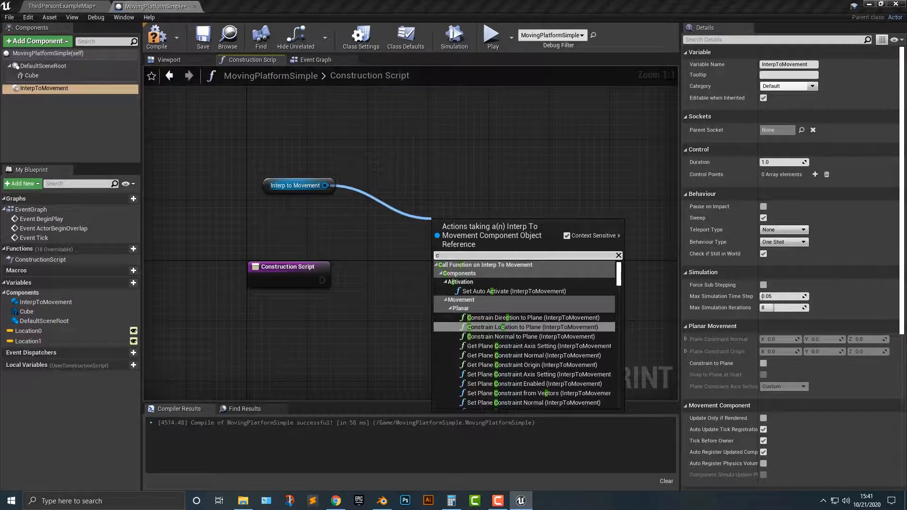
pyautogui.write('ontrol')
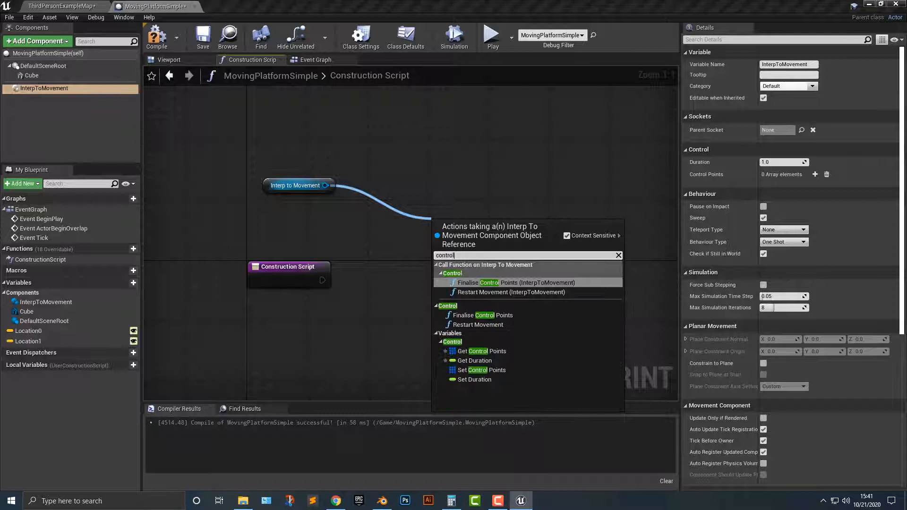
pyautogui.click(481, 351)
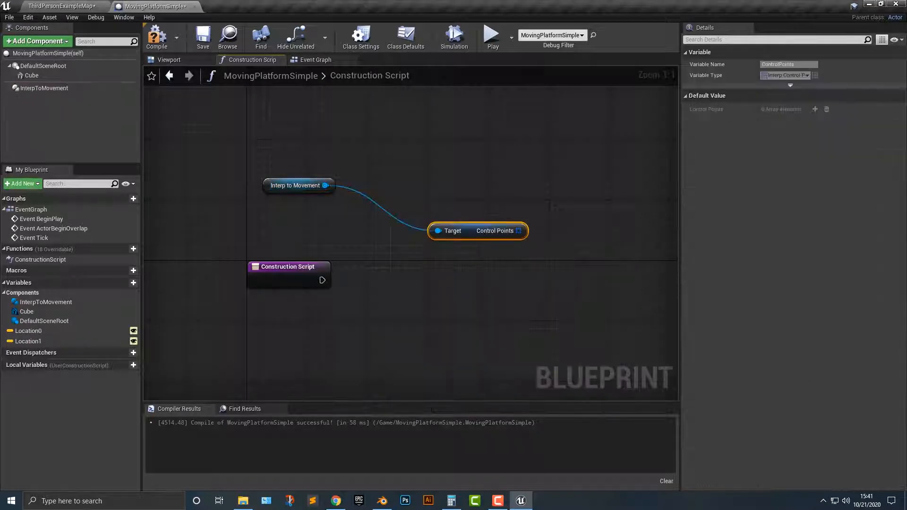
pyautogui.moveTo(288, 267); pyautogui.dragTo(304, 244)
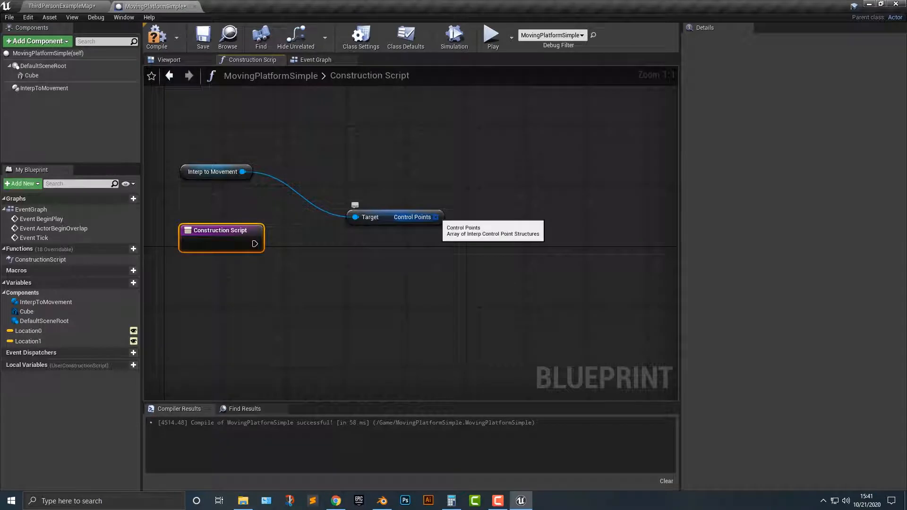
pyautogui.click(412, 217)
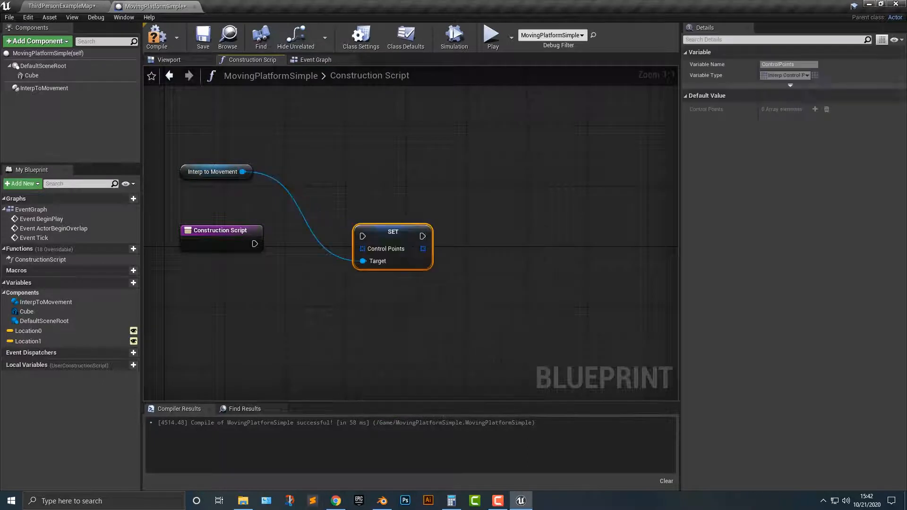
pyautogui.moveTo(392, 245); pyautogui.dragTo(423, 260)
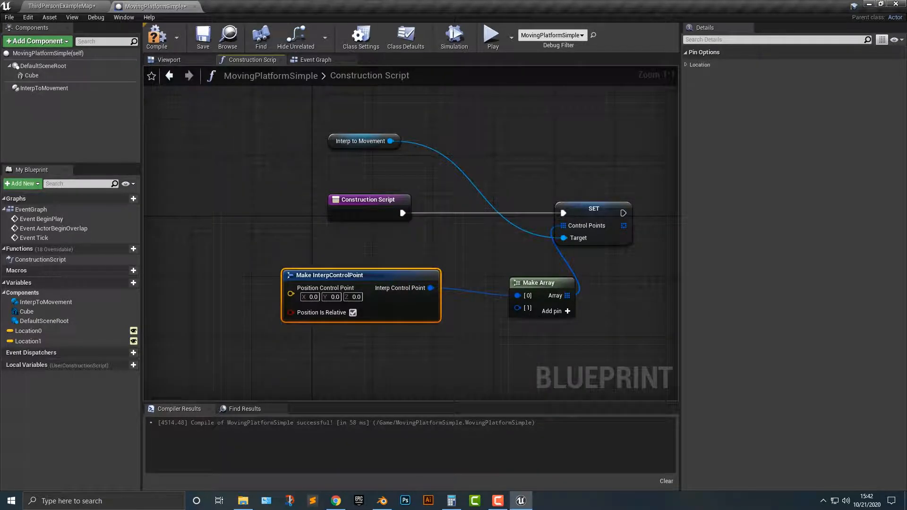
pyautogui.click(44, 88)
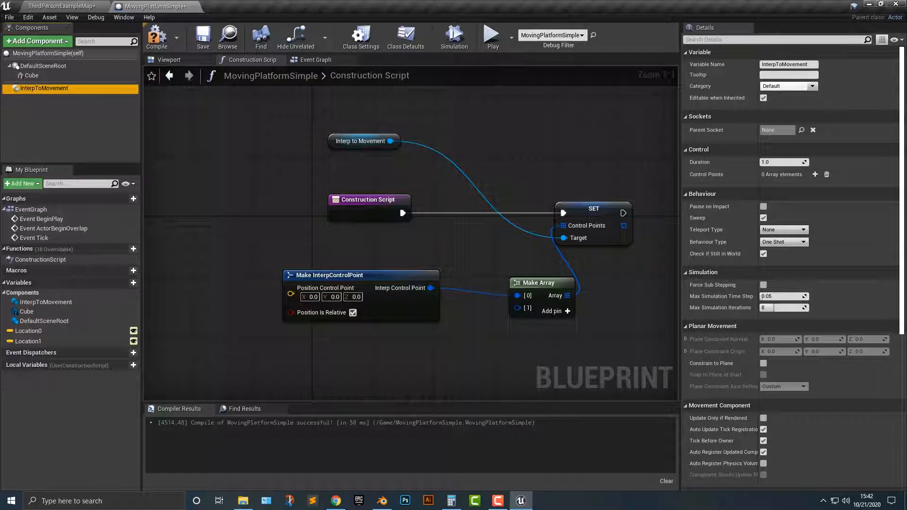
pyautogui.click(30, 330)
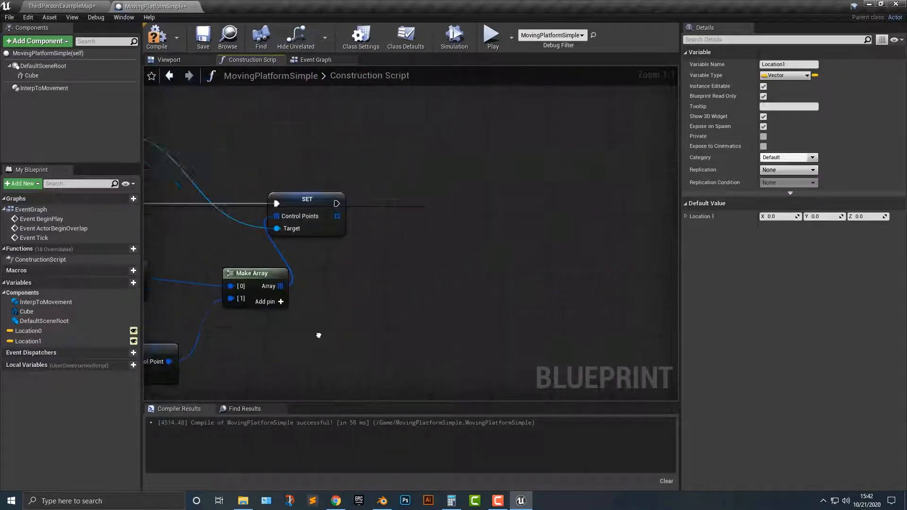
pyautogui.click(44, 88)
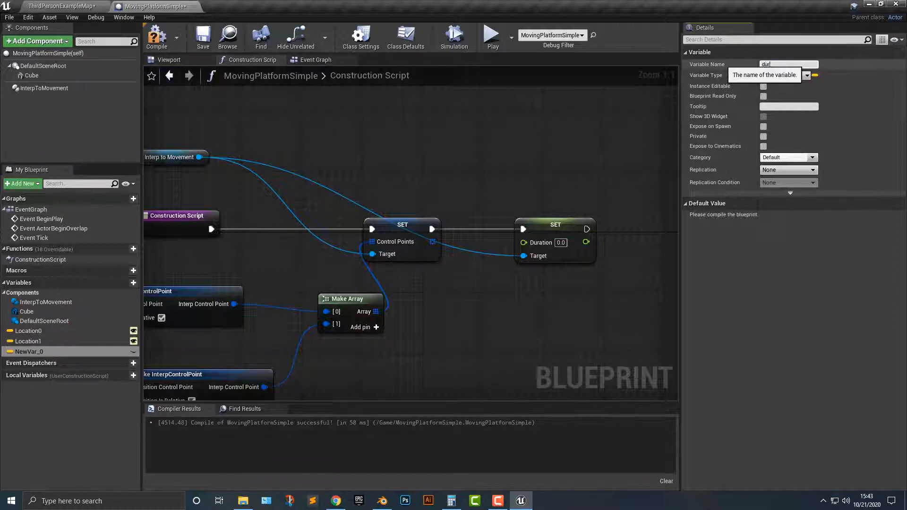
# - Name the new variable 'duration' and change its type to Float
pyautogui.write('duration')
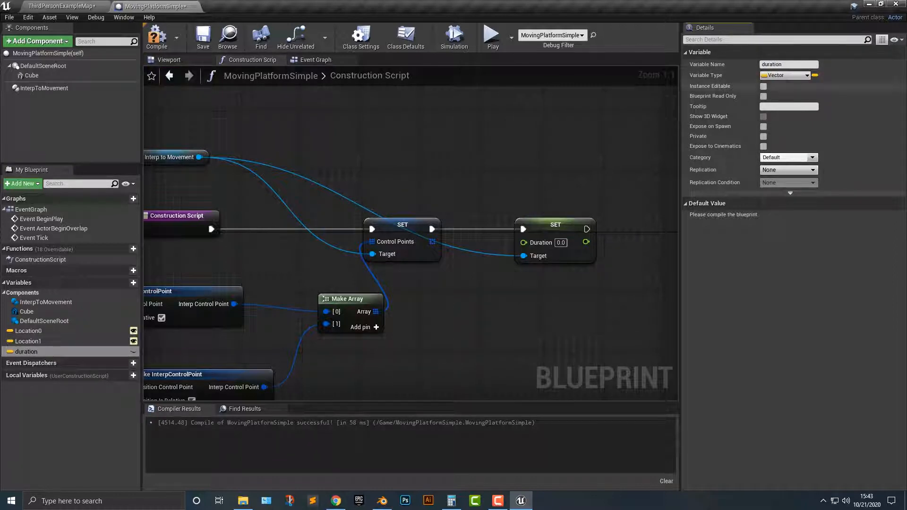
pyautogui.click(813, 75)
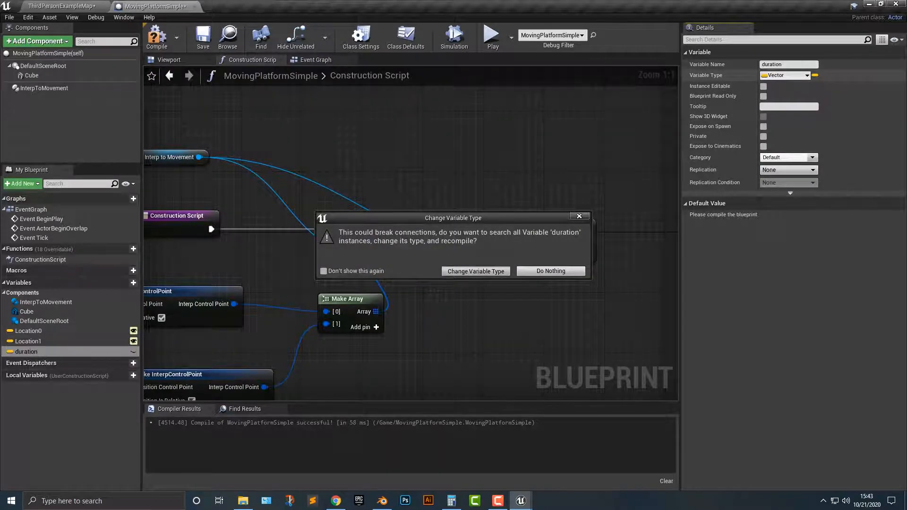
pyautogui.click(475, 271)
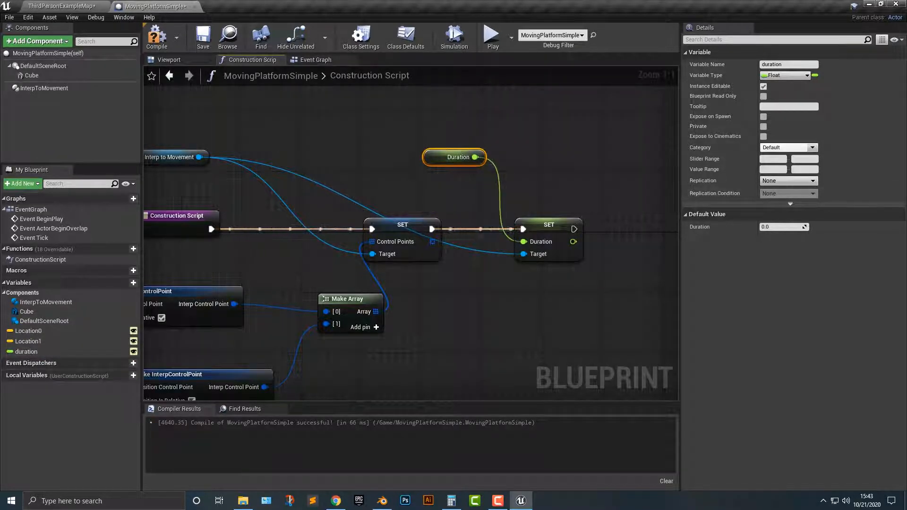
pyautogui.moveTo(455, 157)
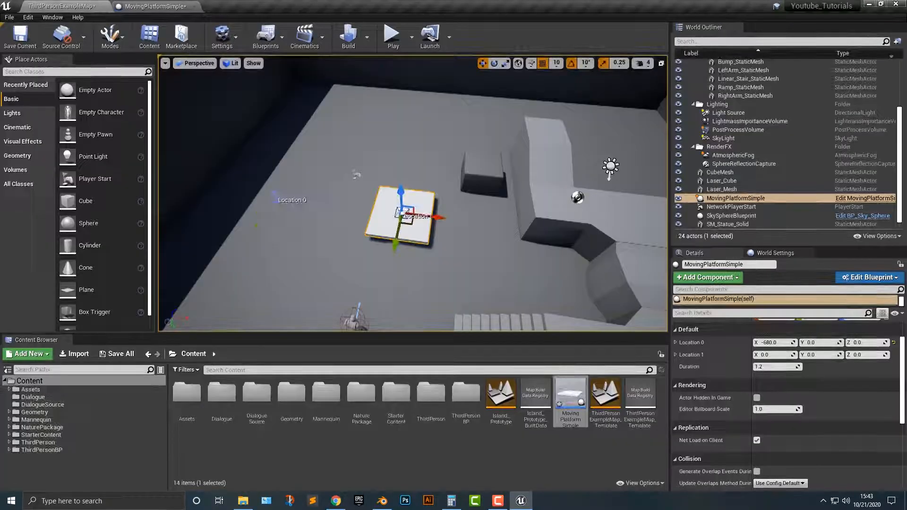
# - Stop the simulation and reopen the MovingPlatformSimple blueprint for editing
pyautogui.click(392, 35)
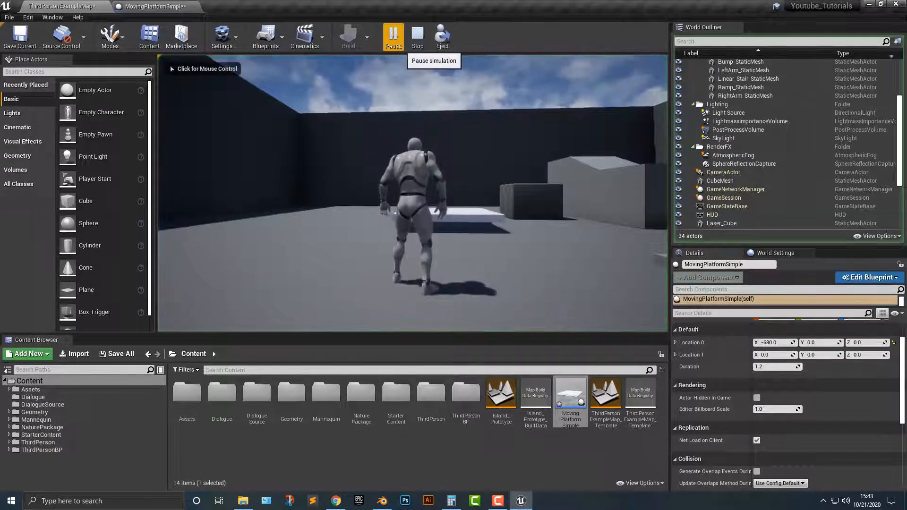
pyautogui.click(417, 37)
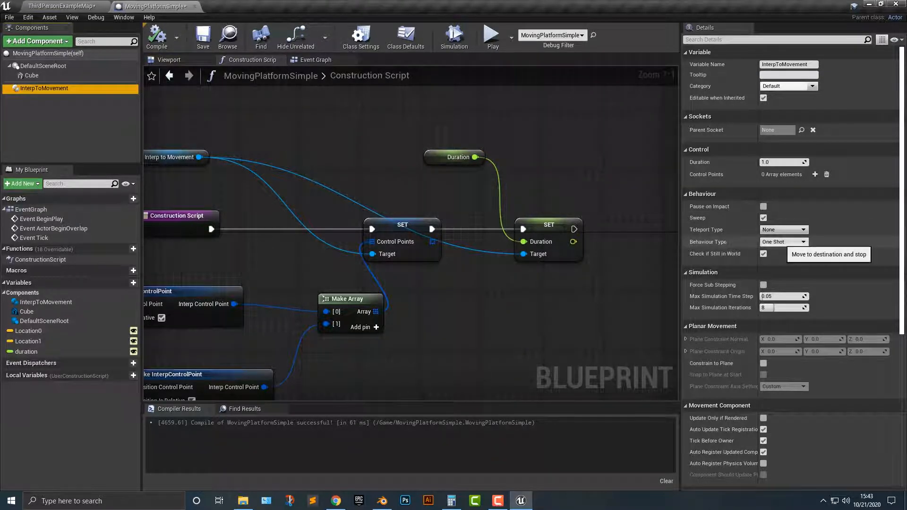
# - Set InterpToMovement's Behaviour Type to One Shot Reverse and briefly test-play the level
pyautogui.click(784, 242)
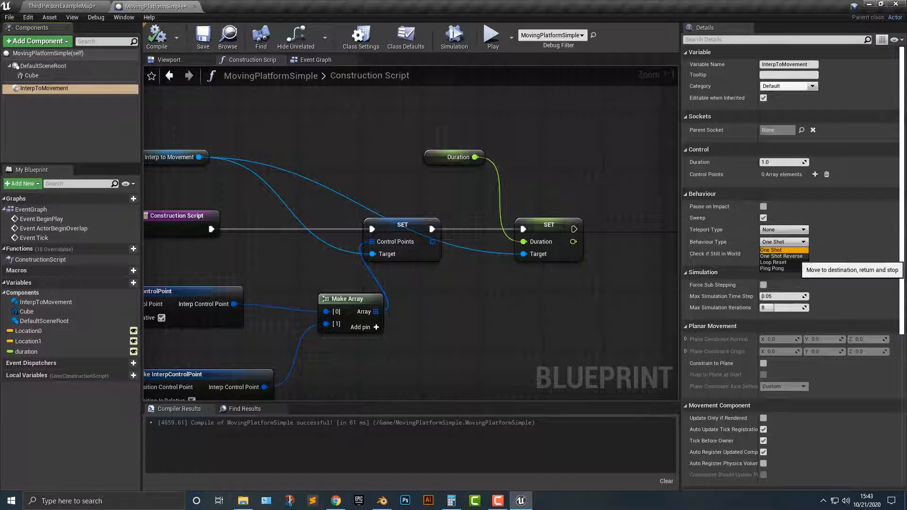
pyautogui.click(783, 256)
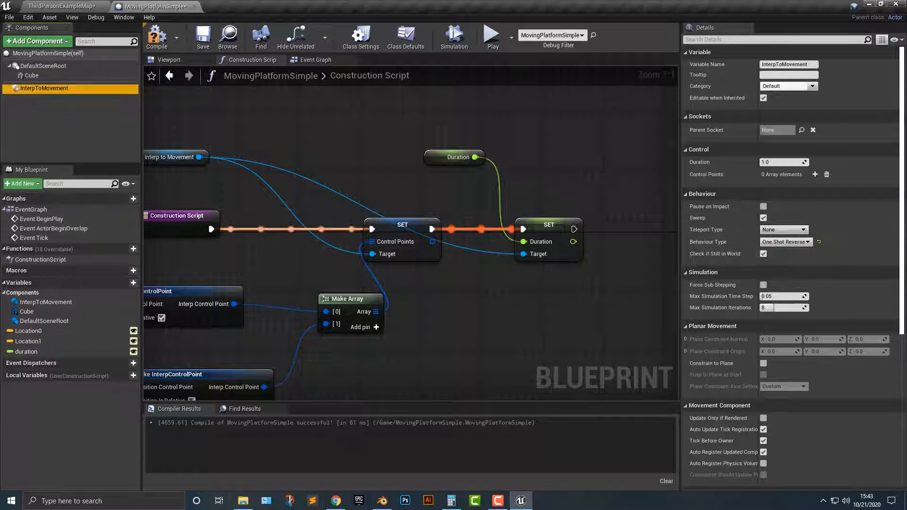
pyautogui.click(492, 34)
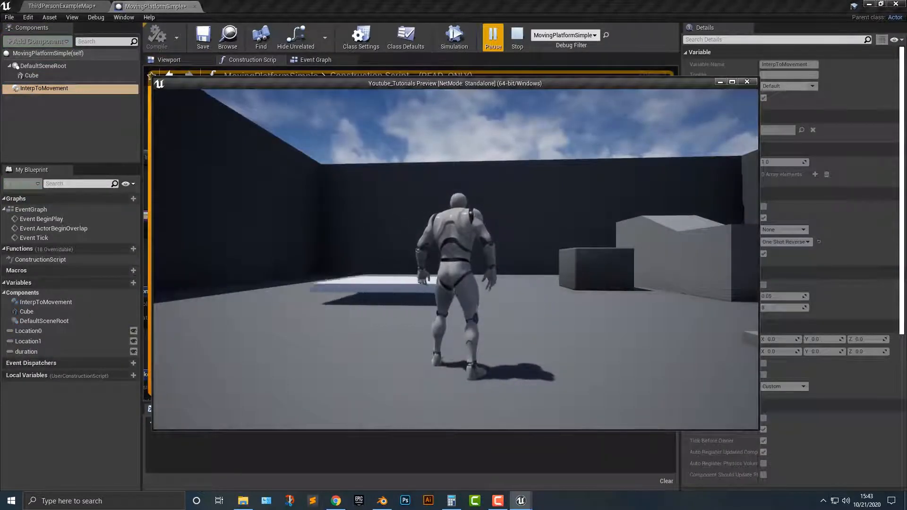
pyautogui.click(453, 36)
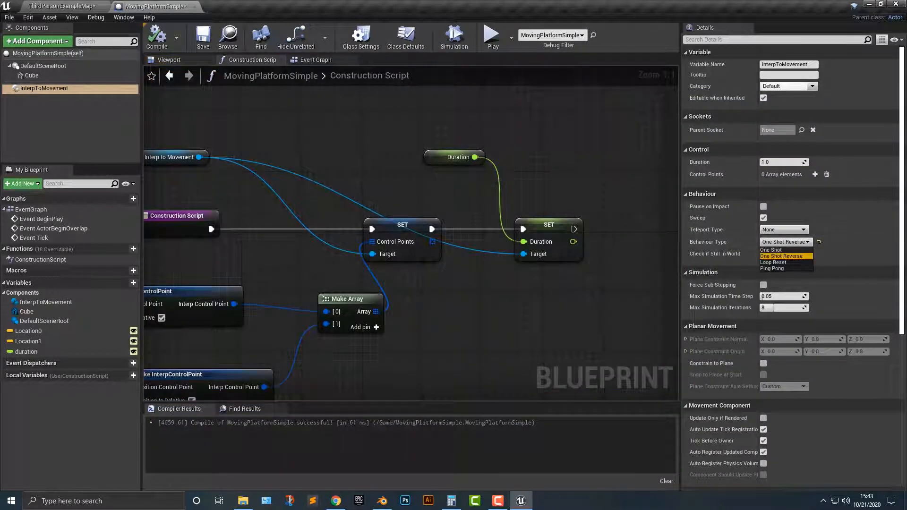
# - Change the behaviour type through Loop Reset to Ping Pong, then return to the level editor
pyautogui.click(492, 35)
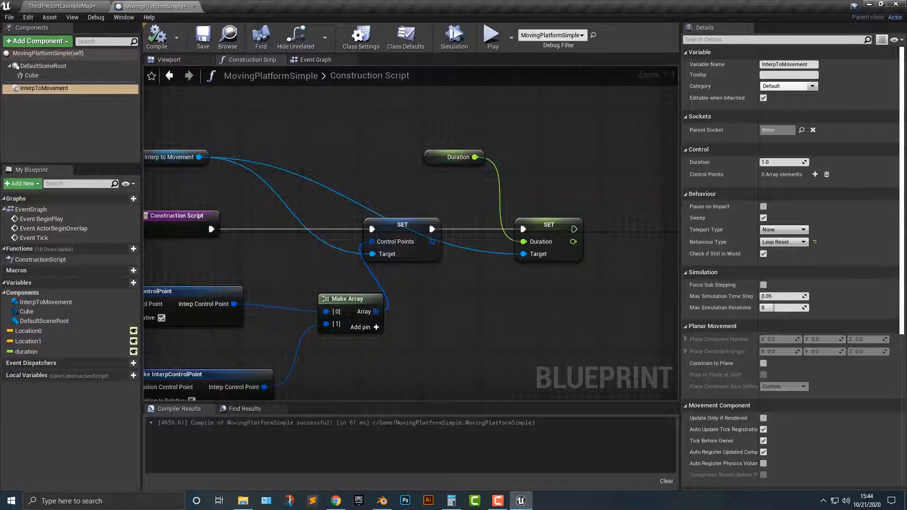
pyautogui.moveTo(783, 242)
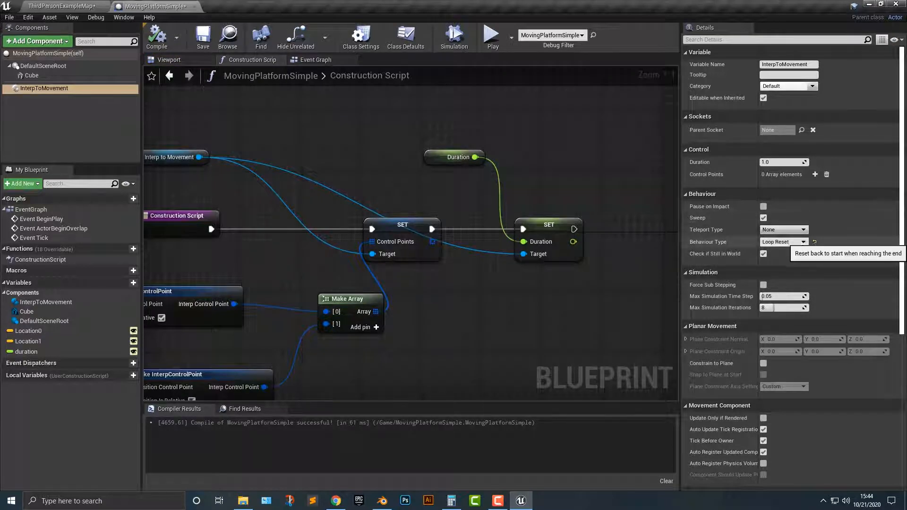
pyautogui.click(783, 242)
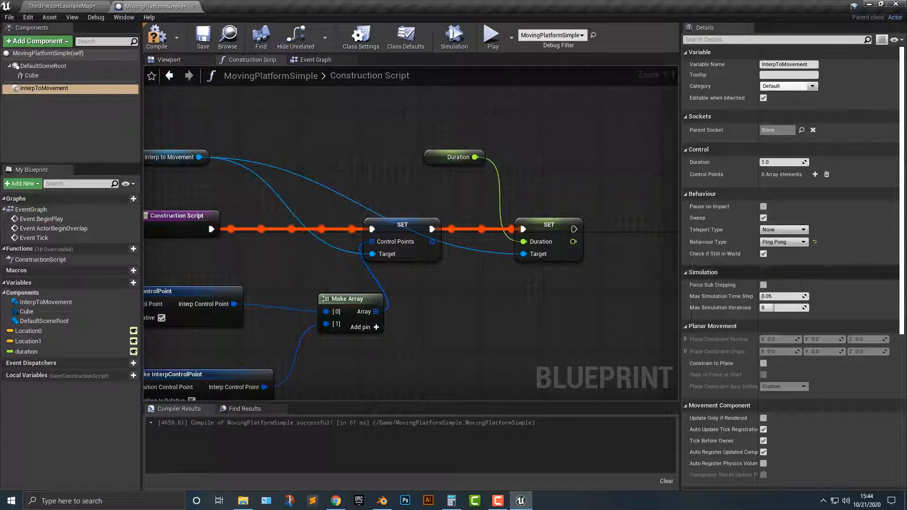
pyautogui.click(491, 35)
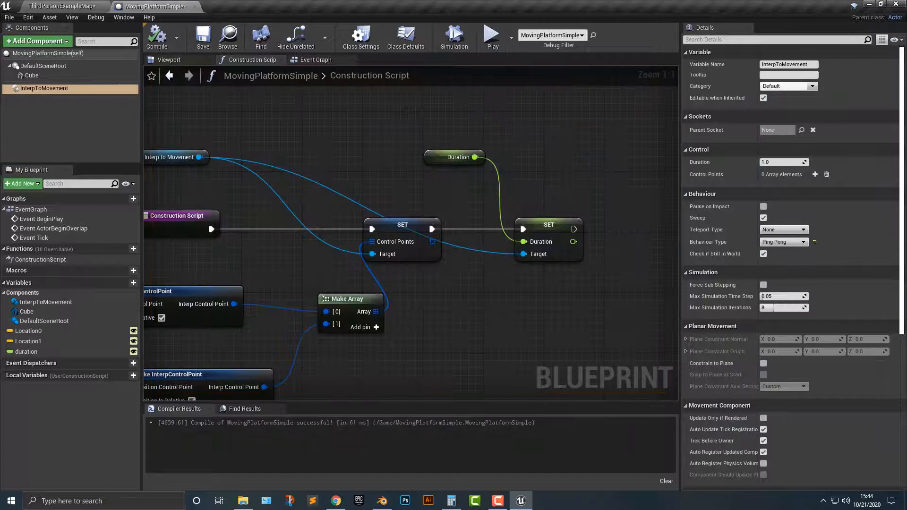
pyautogui.click(58, 6)
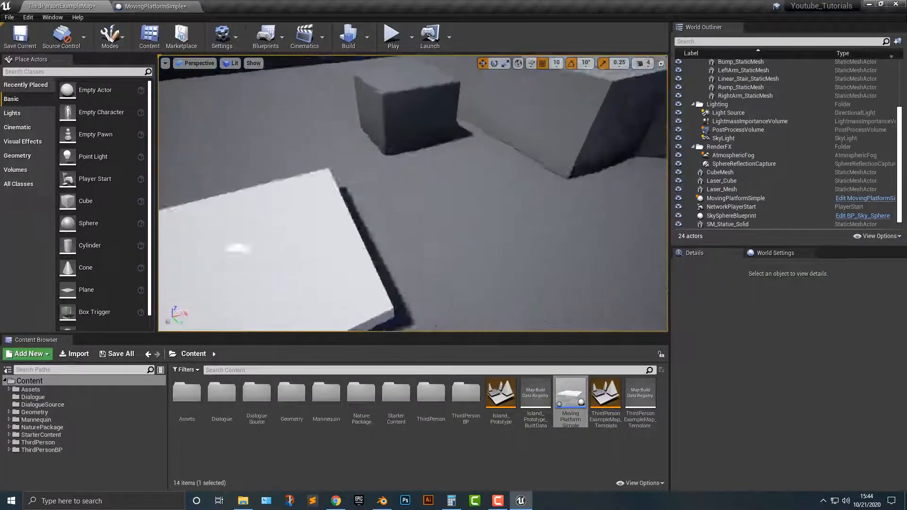
# - Select MovingPlatformSimple and play the level to ride the ping-pong platform
pyautogui.click(735, 198)
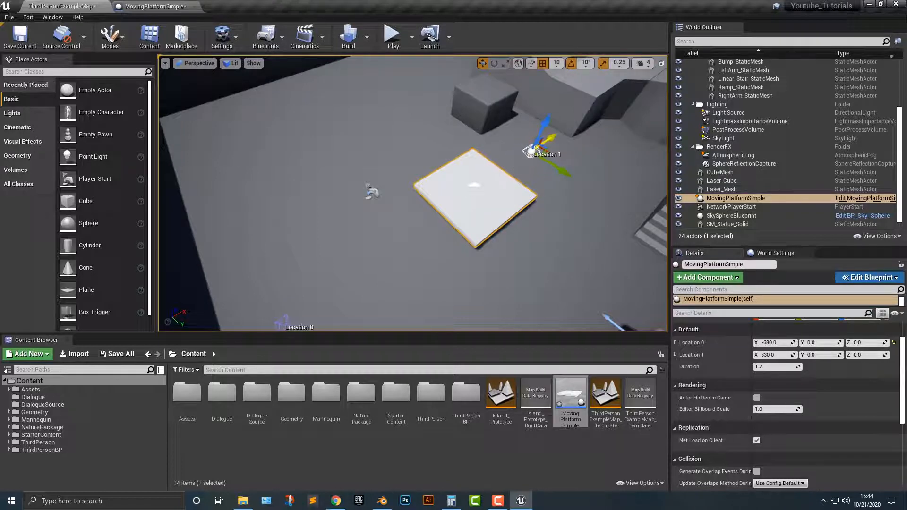
pyautogui.click(391, 36)
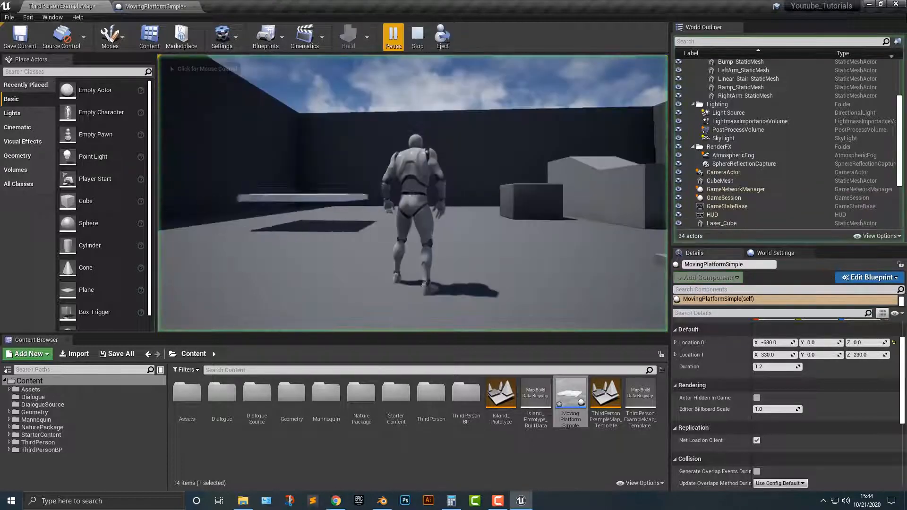
pyautogui.click(393, 36)
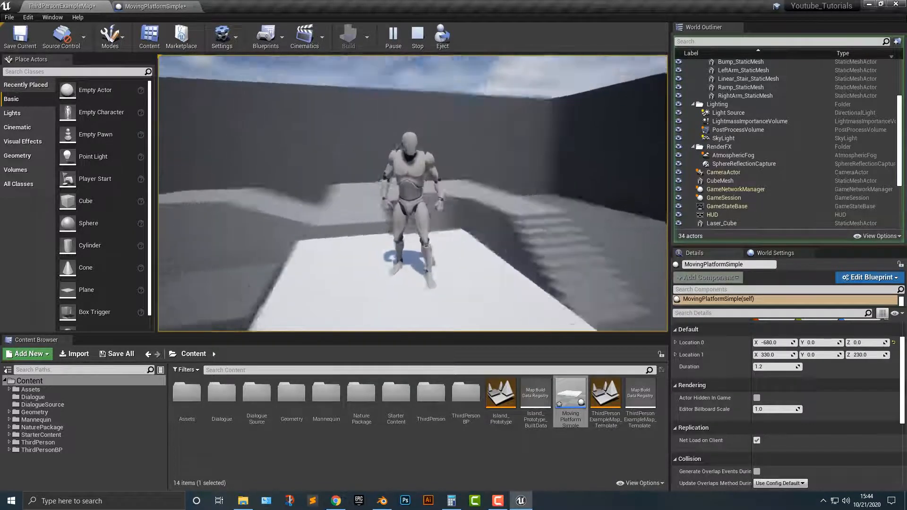
# - Stop playing, reselect the platform and reopen its blueprint
pyautogui.click(416, 36)
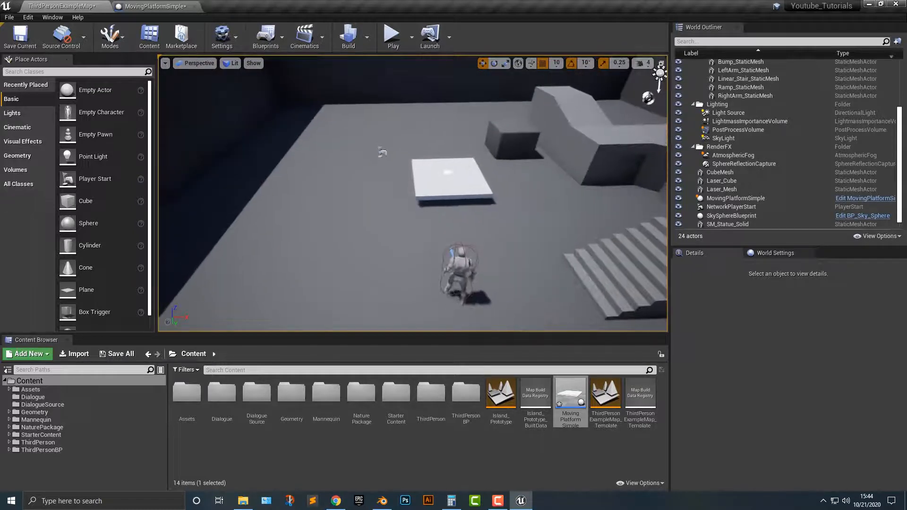
pyautogui.click(736, 198)
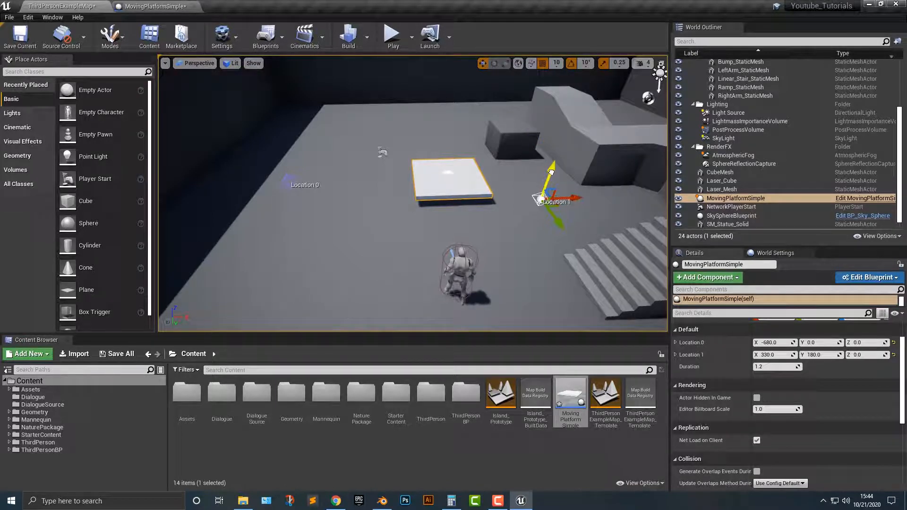
pyautogui.click(391, 34)
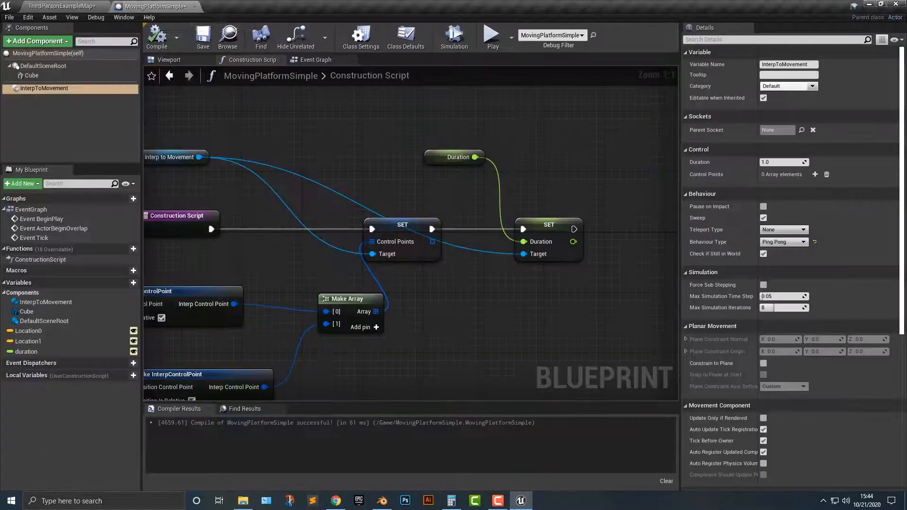
# - Set the duration variable's default value to 20.0 and start a play-test
pyautogui.scroll(-3)
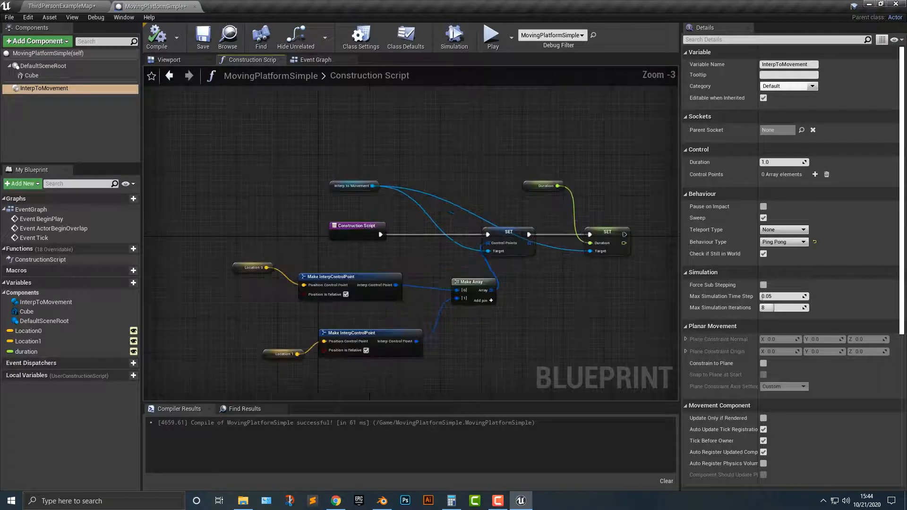
pyautogui.moveTo(784, 242)
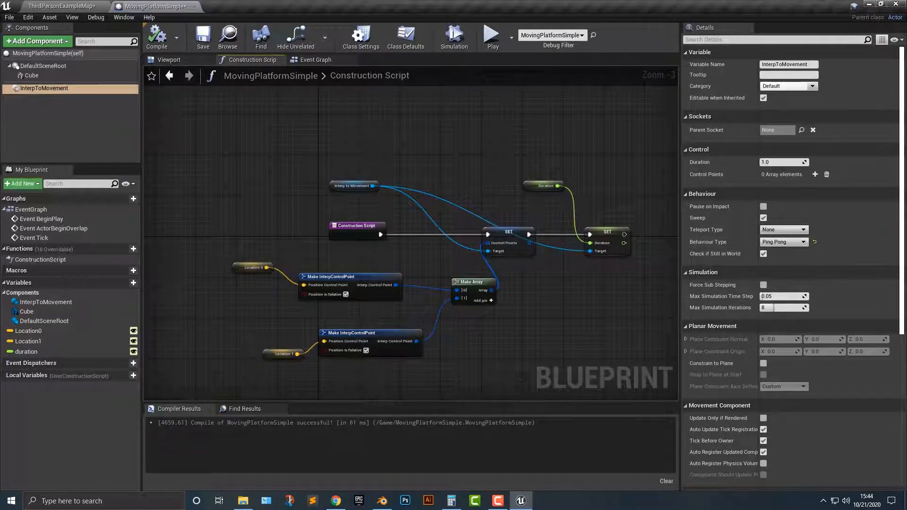
pyautogui.click(27, 351)
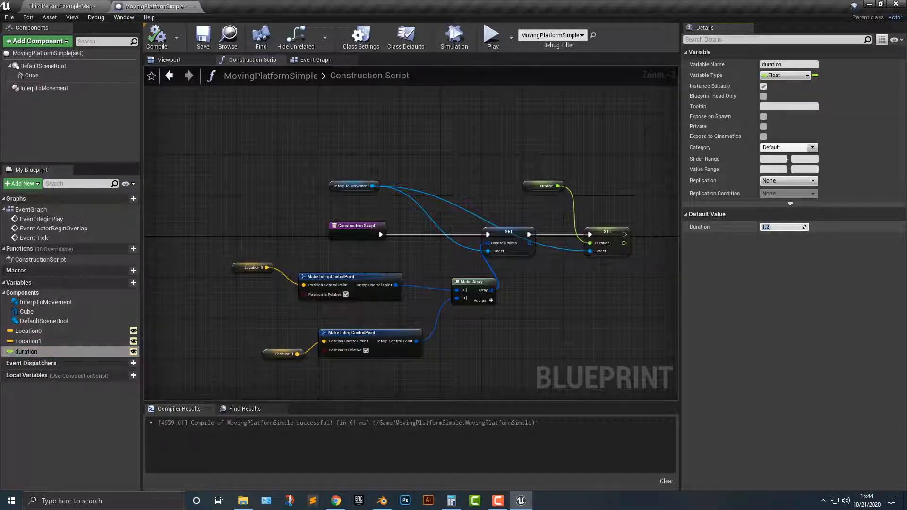
pyautogui.write('40.0')
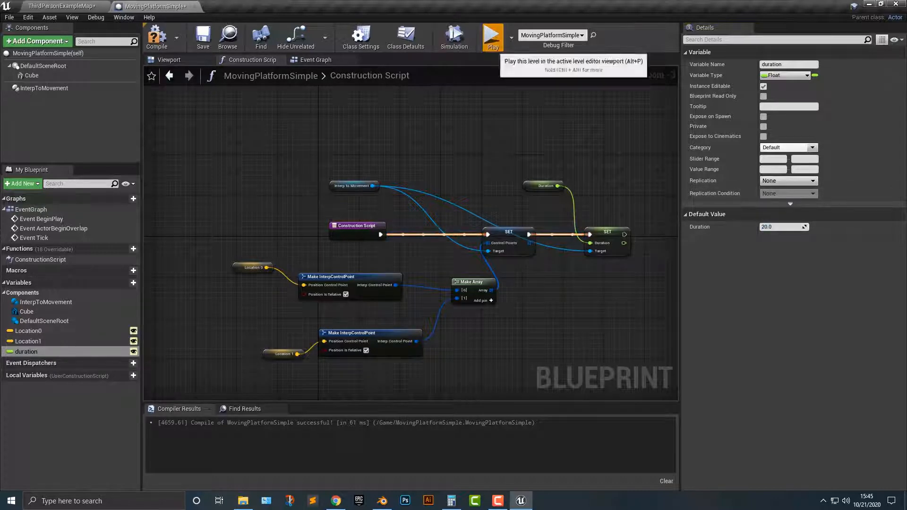
pyautogui.click(492, 34)
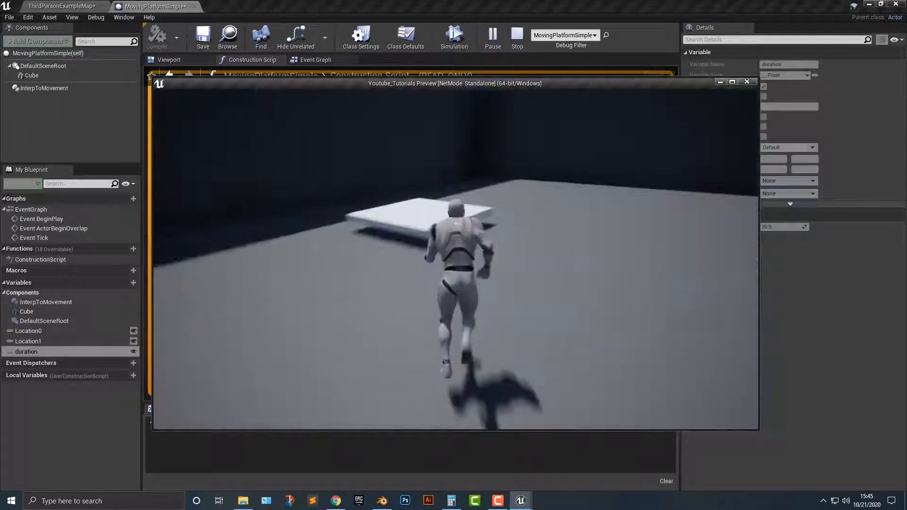